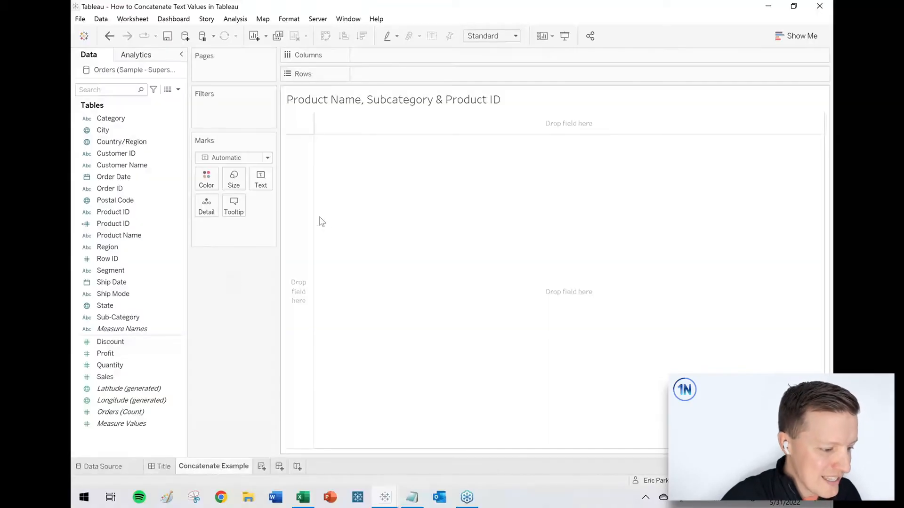
# Add Product Name, Sub-Category and Product ID to Rows, giving a 1,894-record text table
pyautogui.click(108, 247)
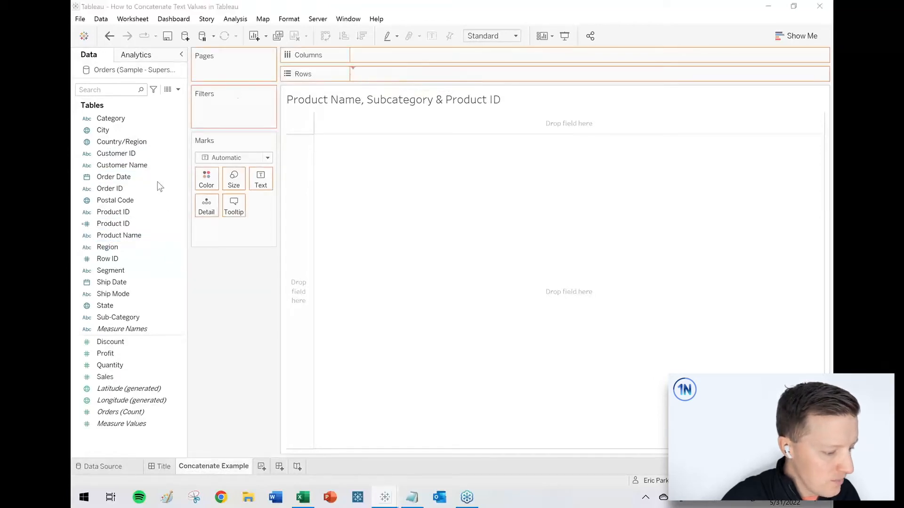
pyautogui.moveTo(118, 235); pyautogui.dragTo(392, 73)
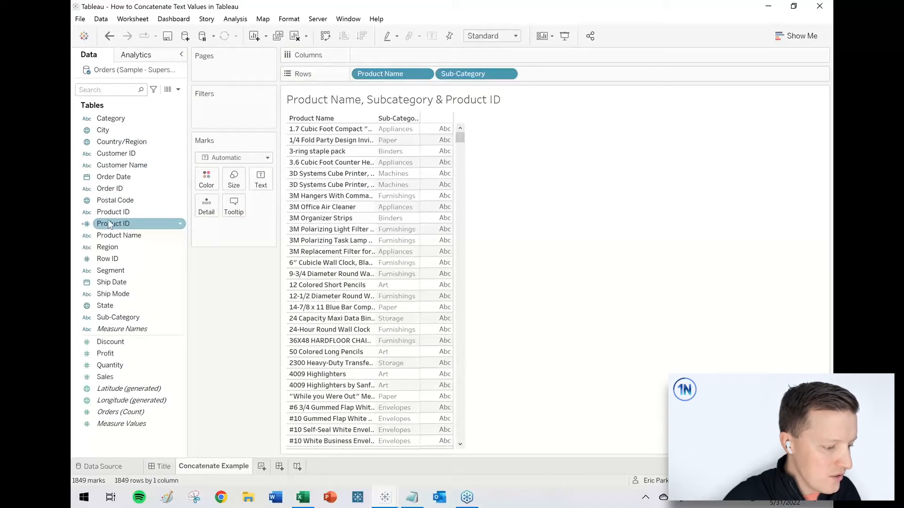
pyautogui.moveTo(113, 224); pyautogui.dragTo(543, 73)
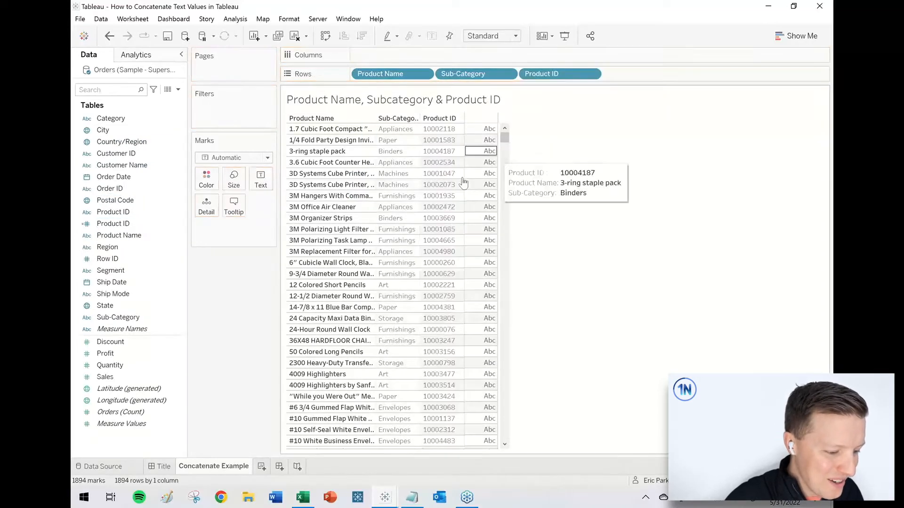
pyautogui.moveTo(227, 245)
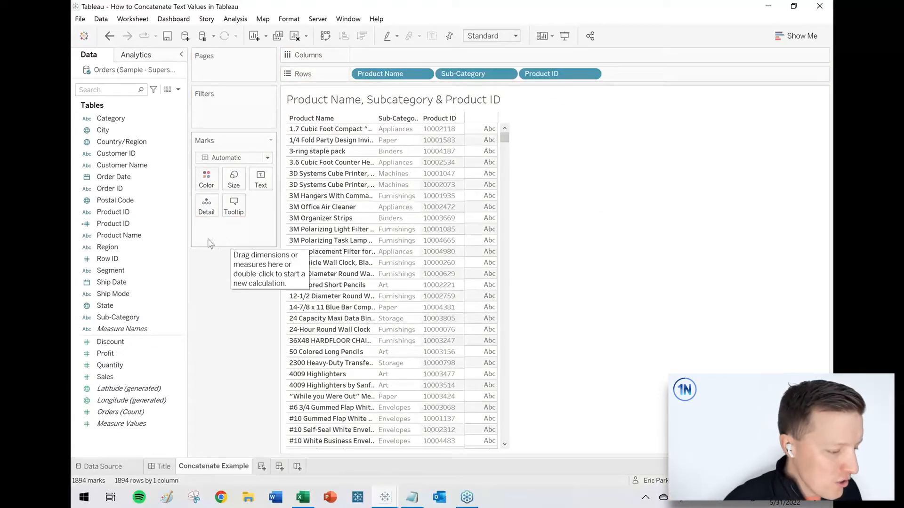
# Create a calculated field from Product Name named 'Product Name, ID & Sub-Category'
pyautogui.click(119, 235)
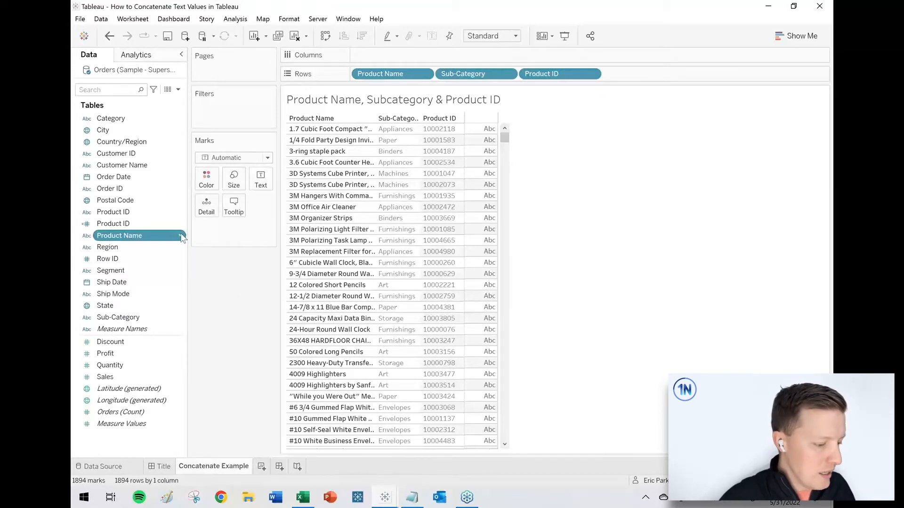
pyautogui.rightClick(119, 236)
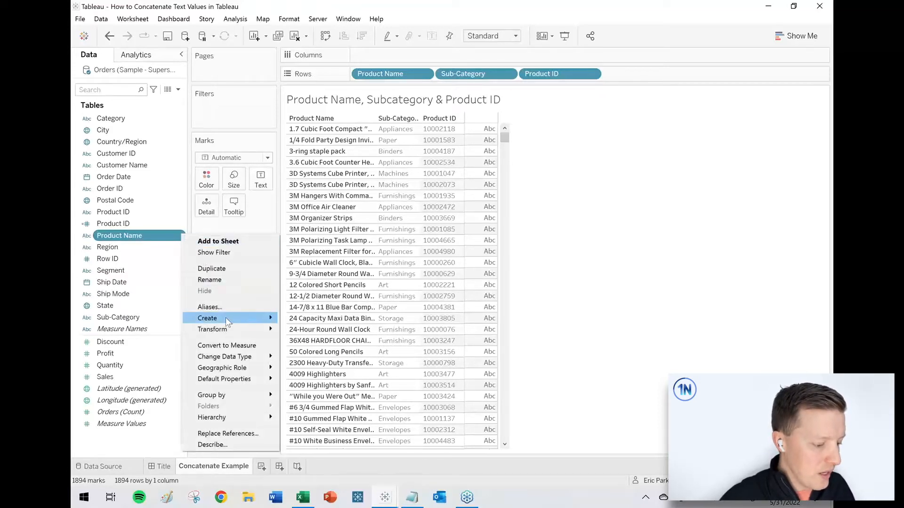
pyautogui.moveTo(207, 318)
pyautogui.write('Product Name, ID &')
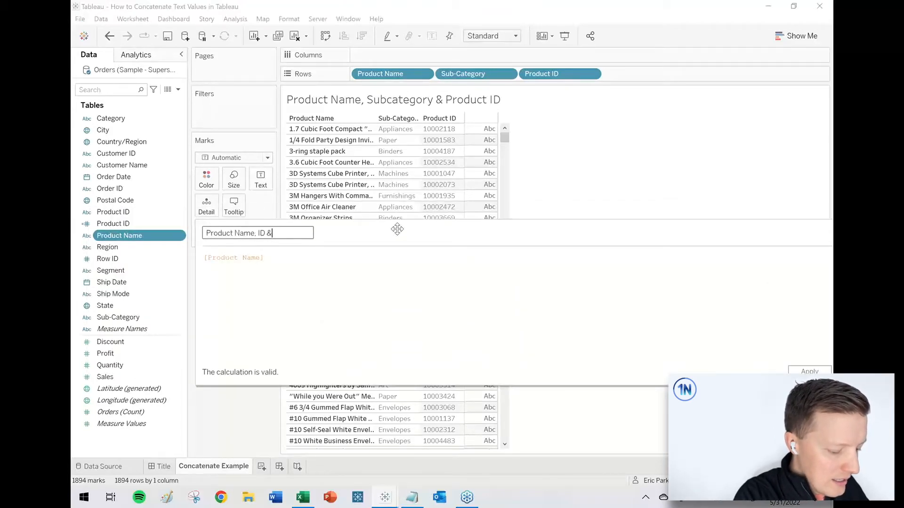
pyautogui.write('Suc')
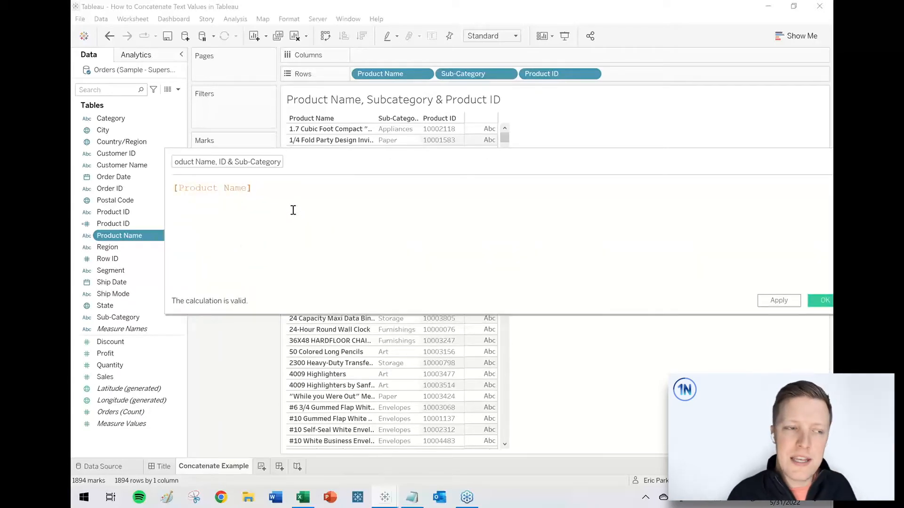
# Extend the formula to [Product Name] + " (" + after the Product Name reference
pyautogui.click(250, 188)
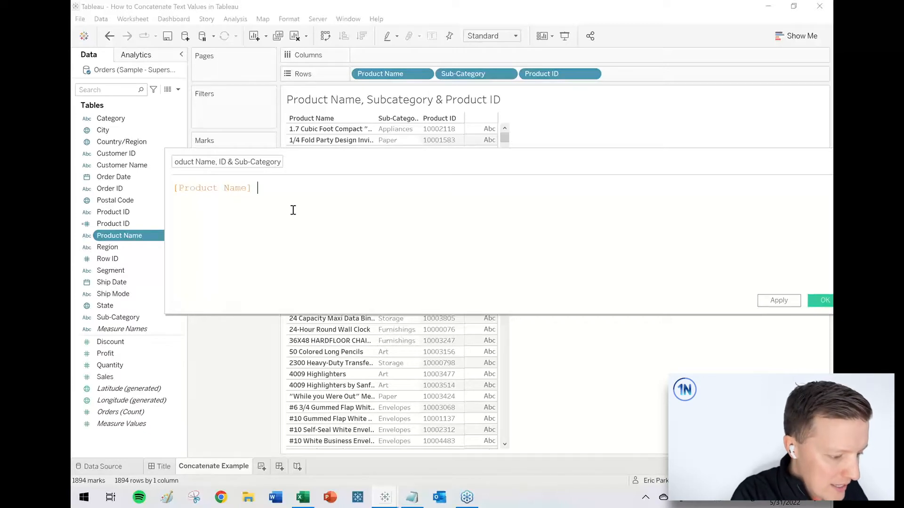
pyautogui.write('+')
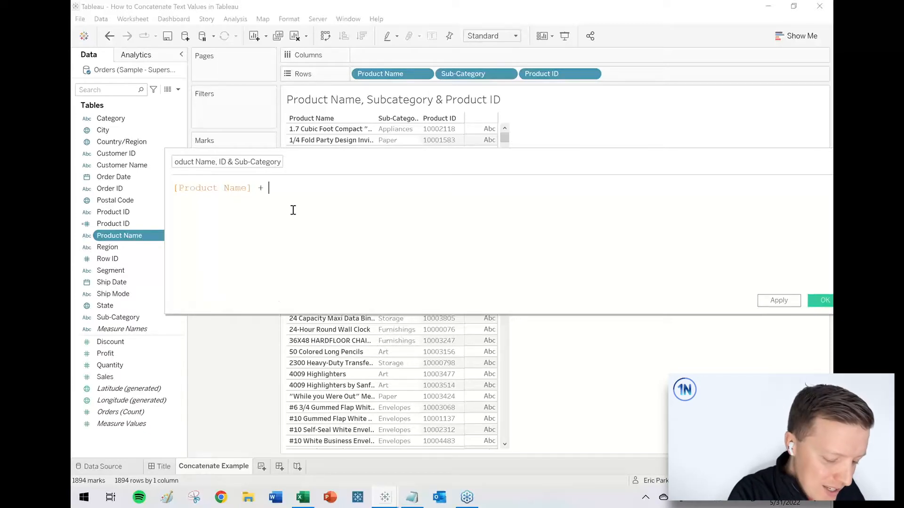
pyautogui.write('" (')
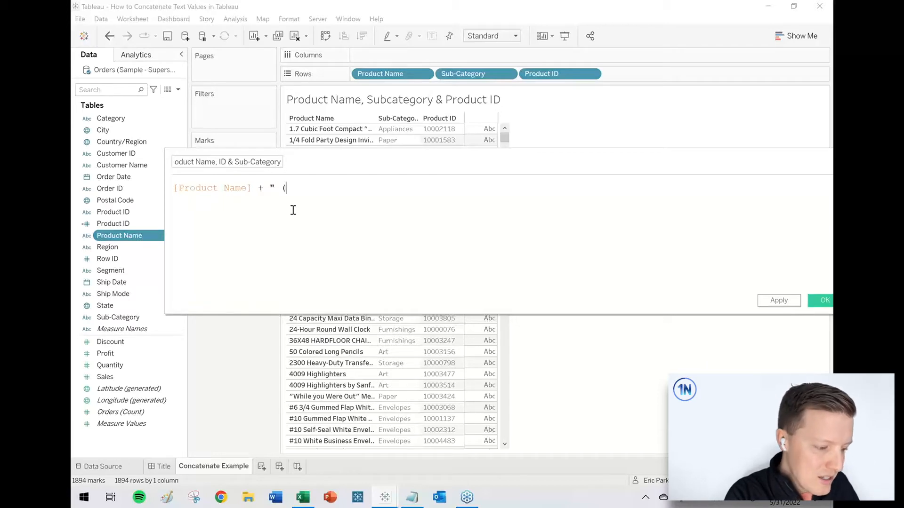
pyautogui.write('"')
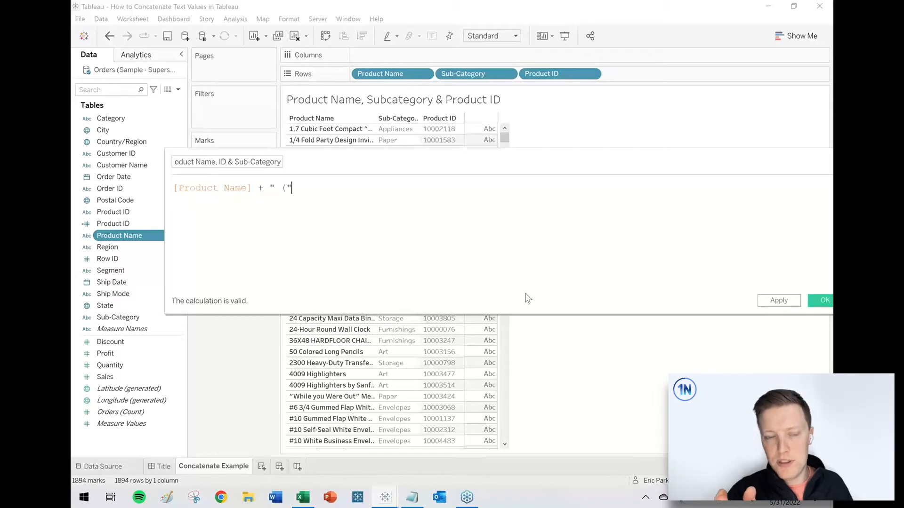
pyautogui.write('+')
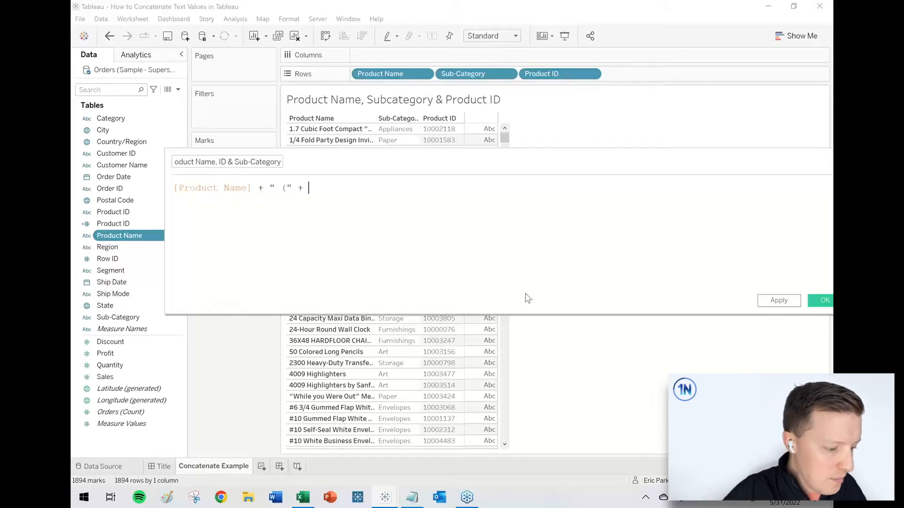
pyautogui.click(114, 224)
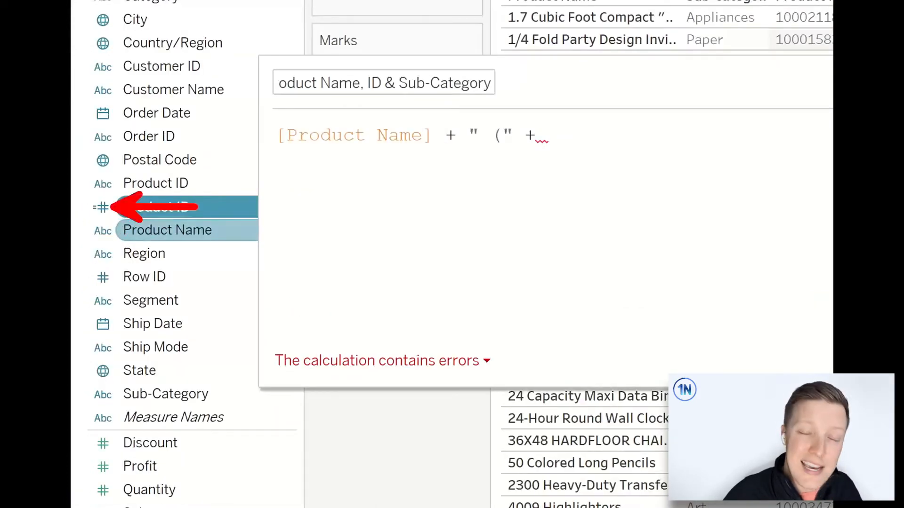
pyautogui.moveTo(117, 237)
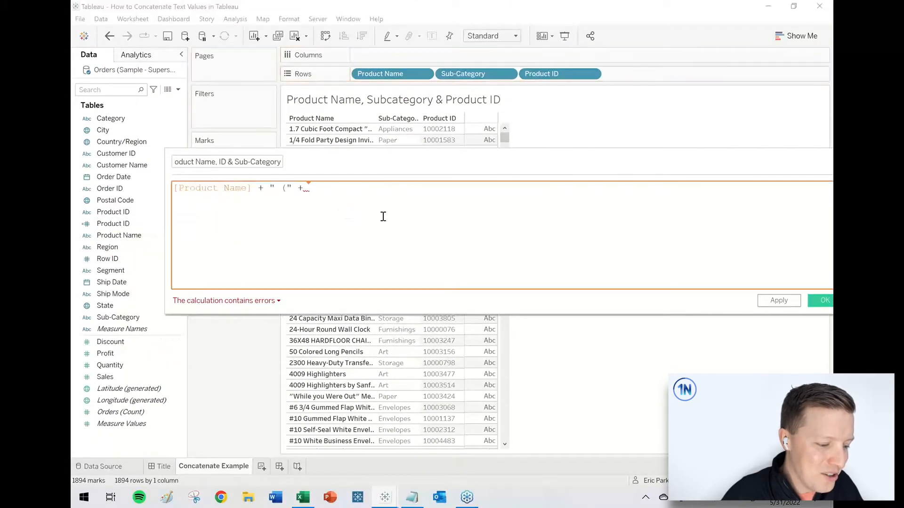
# Append [Product ID] to the formula and position the cursor before it
pyautogui.write('[Product ID]')
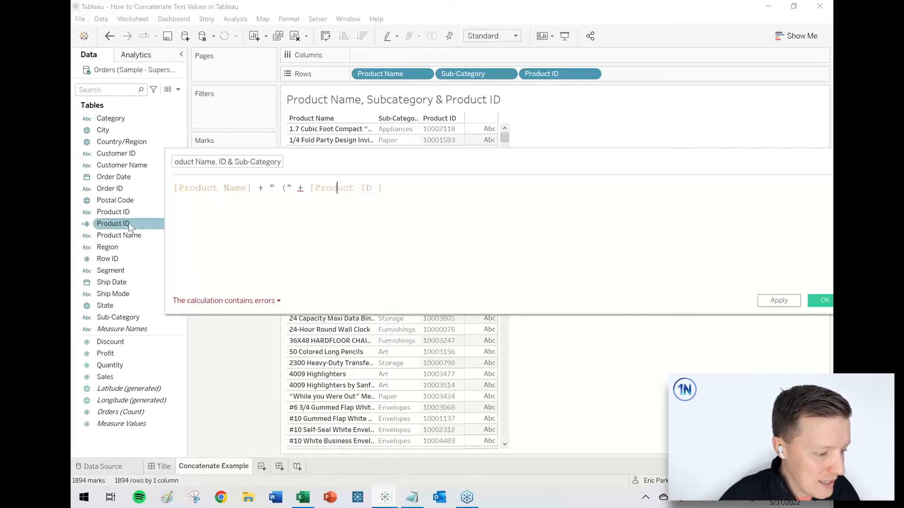
pyautogui.click(118, 235)
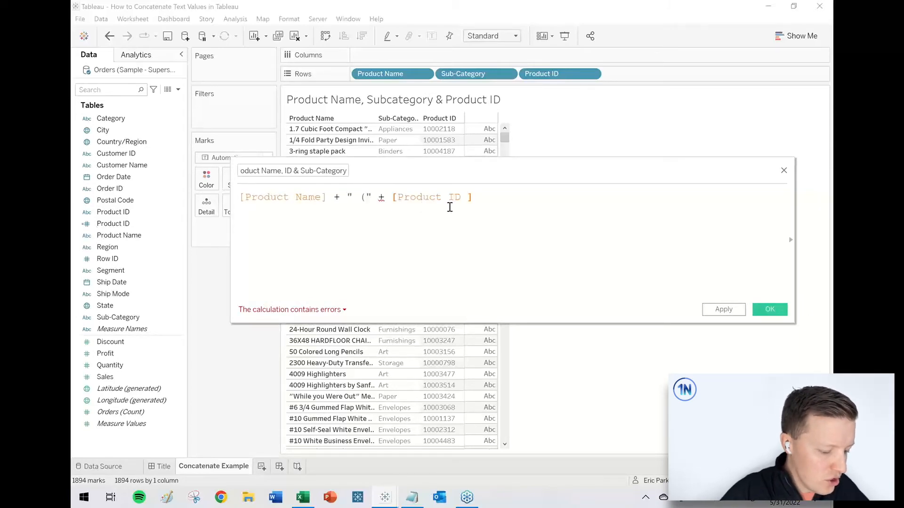
# Wrap Product ID in STR() and finish with + ")" + " | " + [Sub-Category] so the formula is valid
pyautogui.write('STR(')
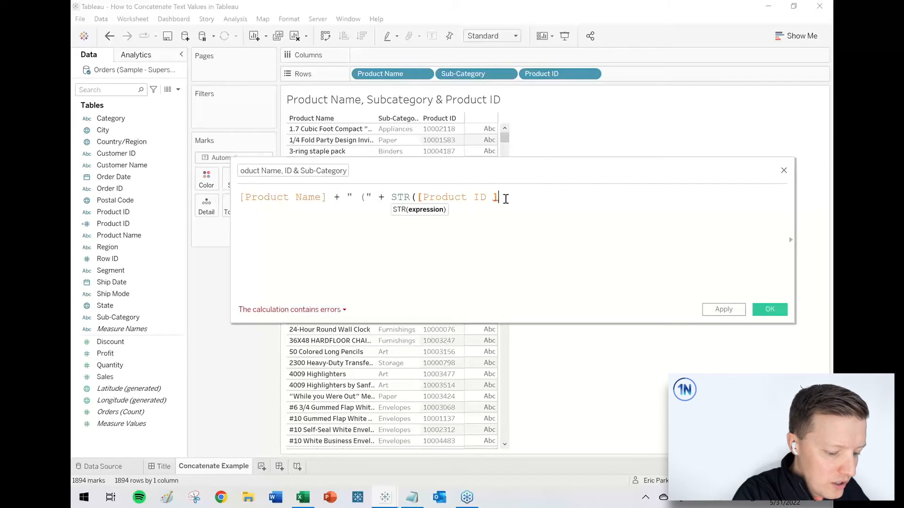
pyautogui.write(')')
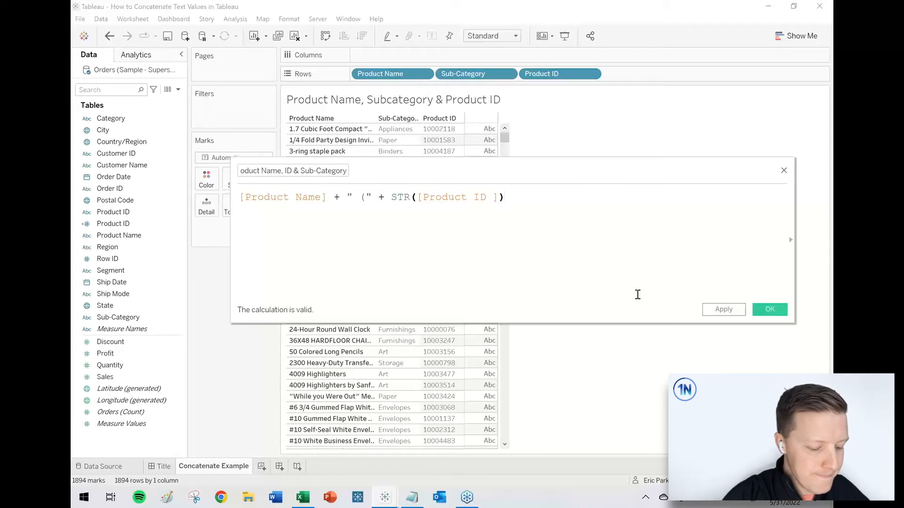
pyautogui.write('+ "')
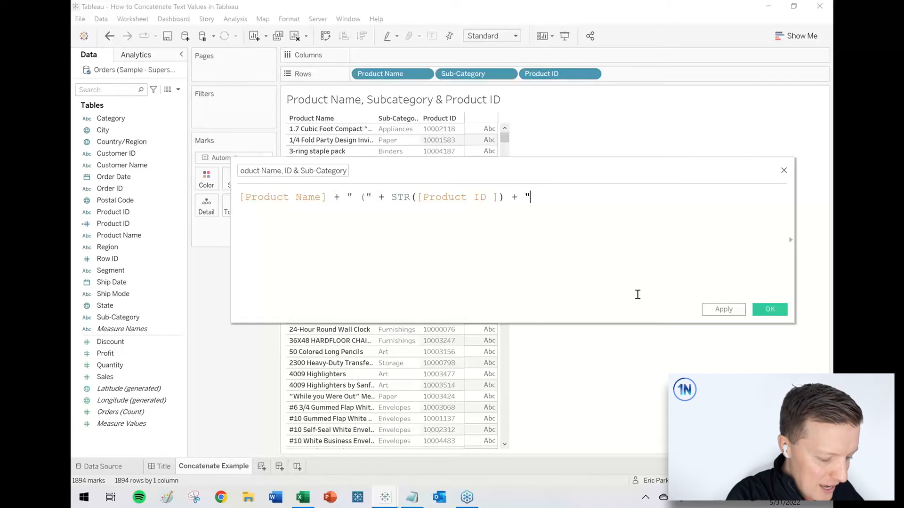
pyautogui.write(')"')
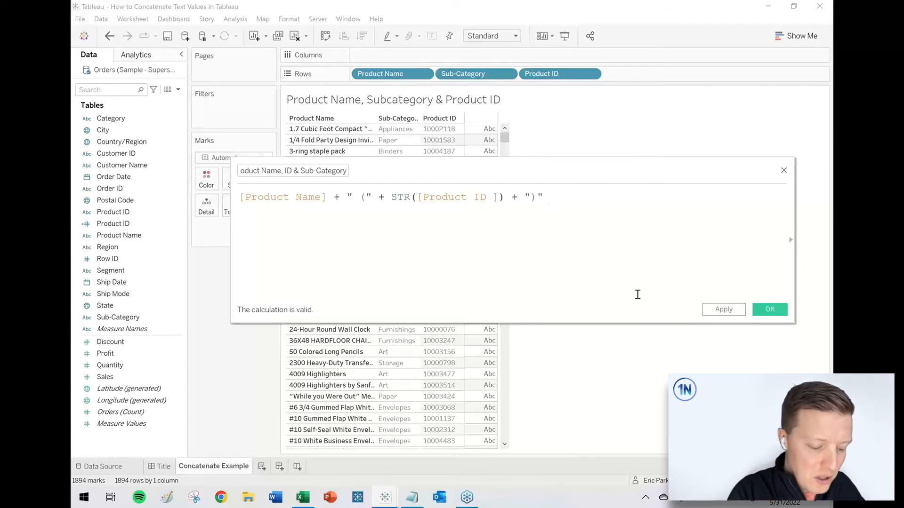
pyautogui.write('+')
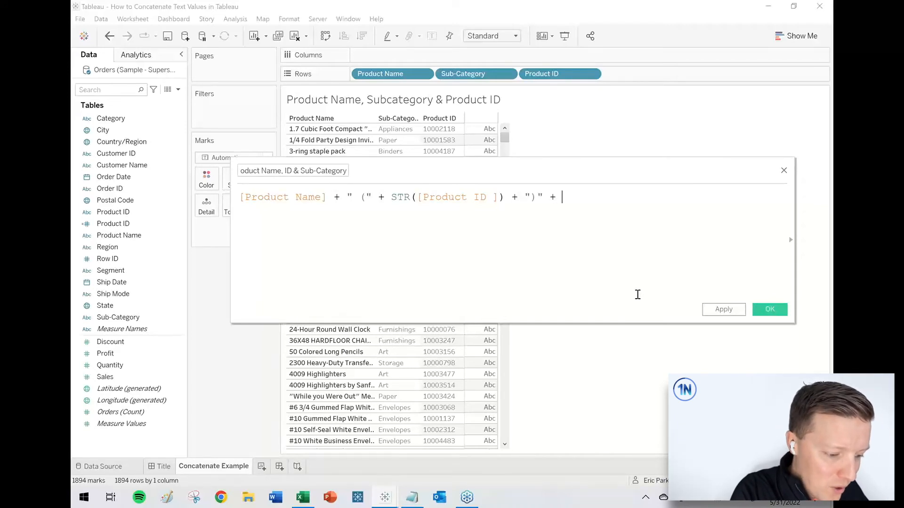
pyautogui.write('"')
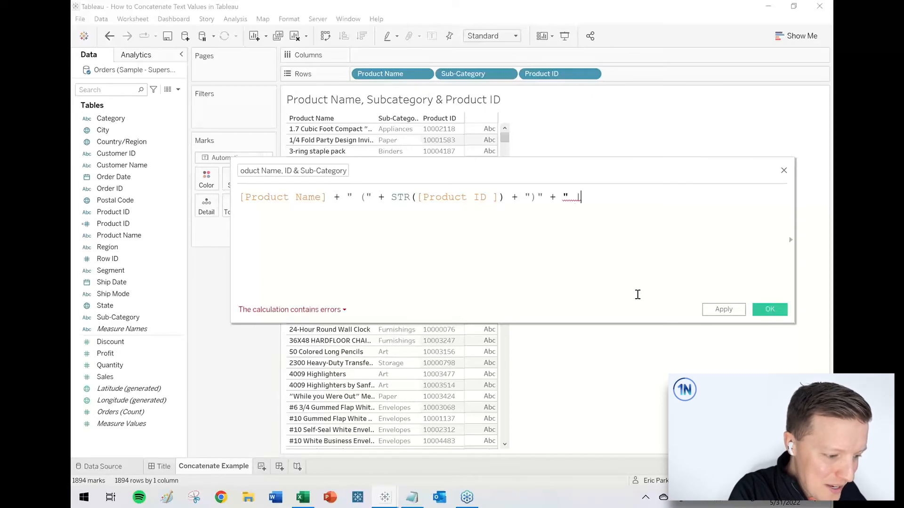
pyautogui.write('|')
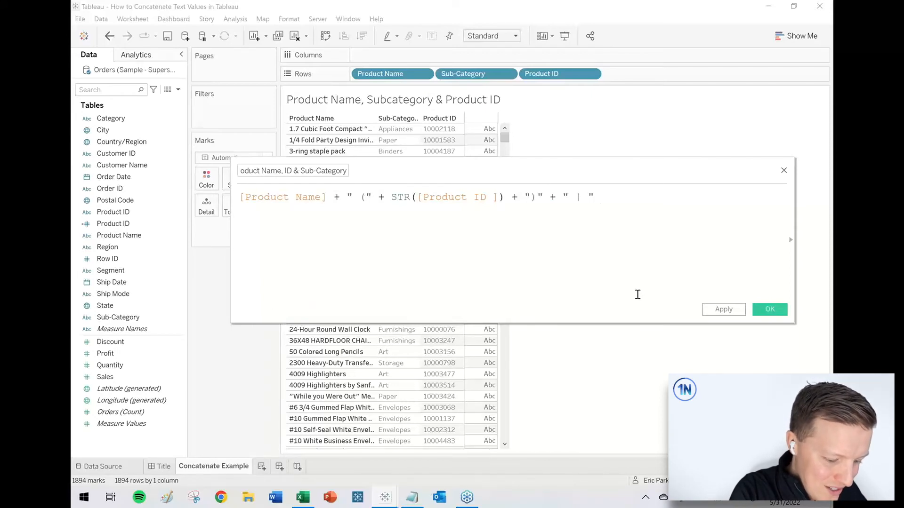
pyautogui.write('+ [Sub-Category]')
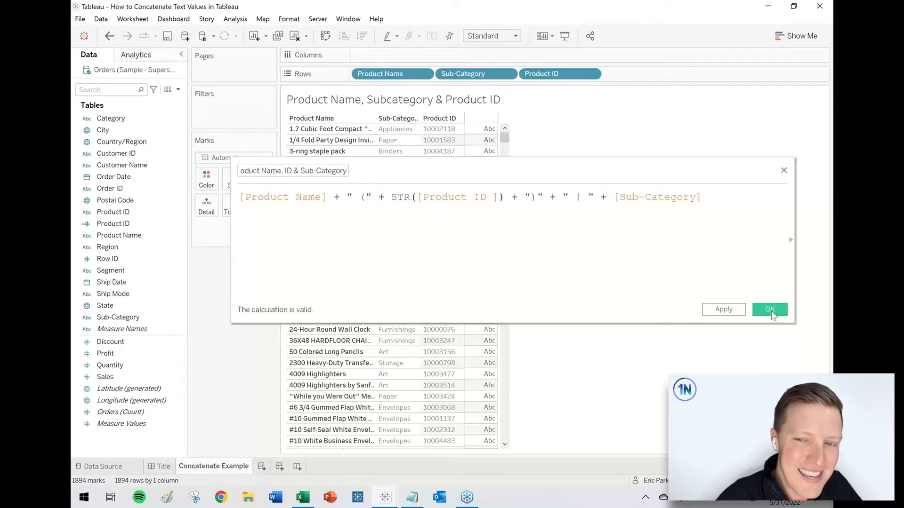
pyautogui.moveTo(770, 310)
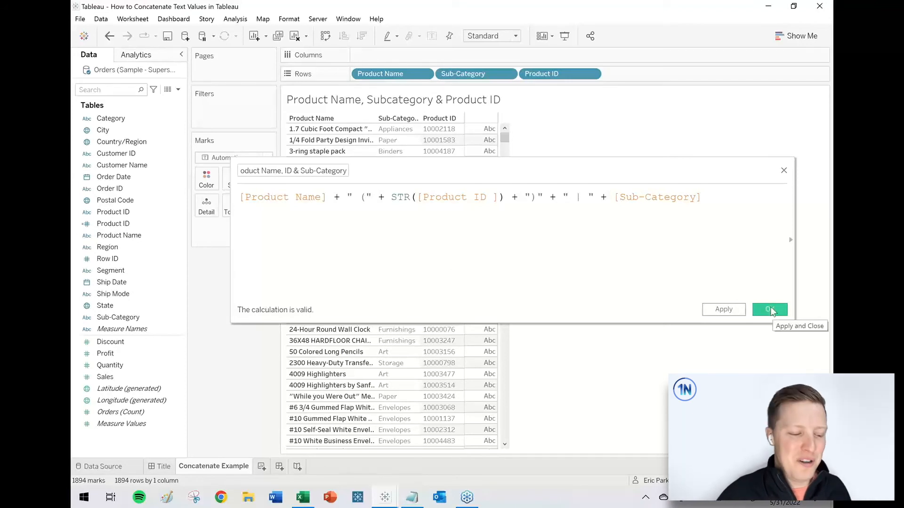
# Save the field, widen its 'Name (ID) | Sub-Category' column on Rows, and reopen its formula for editing
pyautogui.click(769, 310)
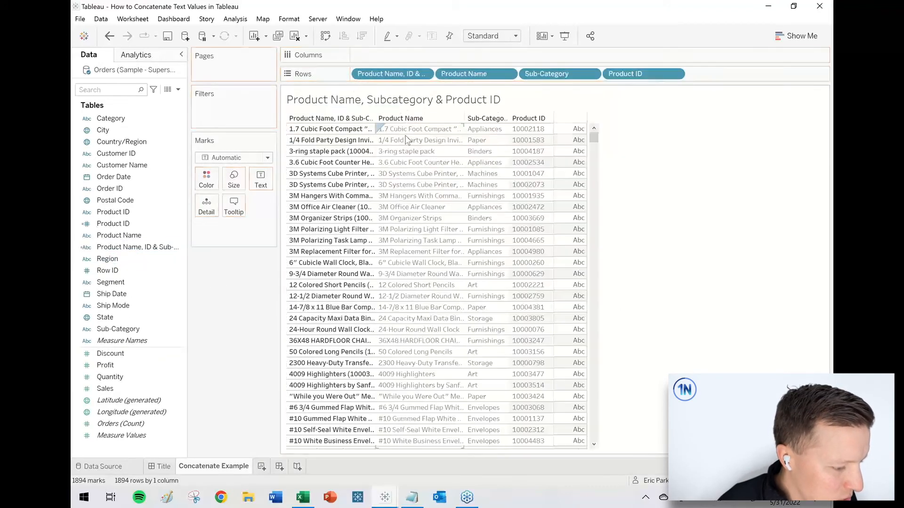
pyautogui.click(420, 173)
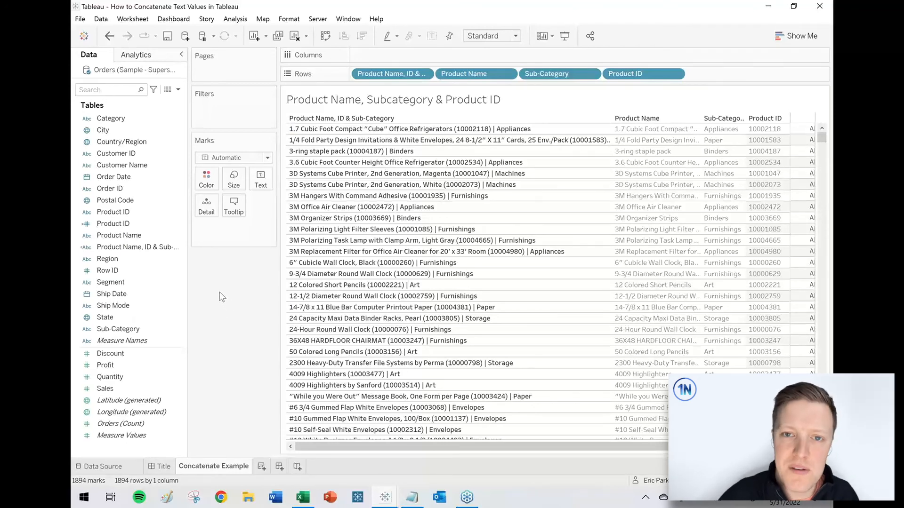
pyautogui.moveTo(220, 296)
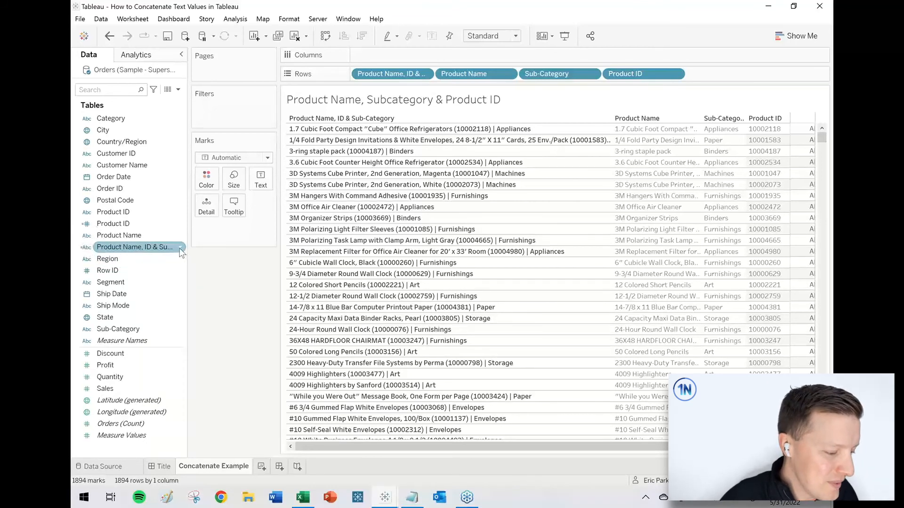
pyautogui.rightClick(135, 247)
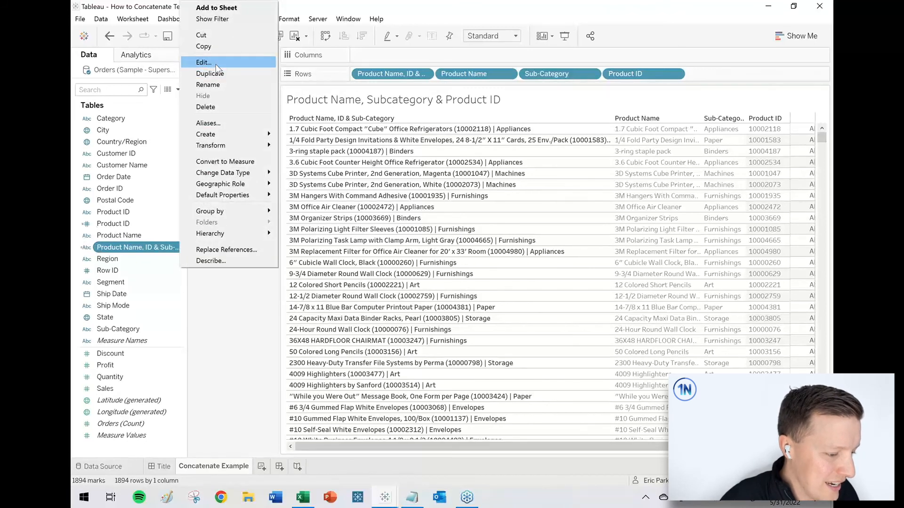
pyautogui.click(204, 62)
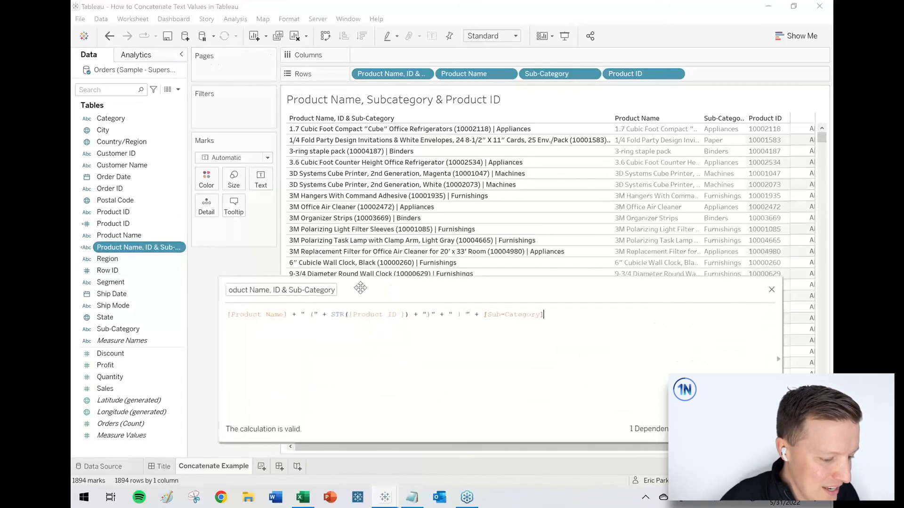